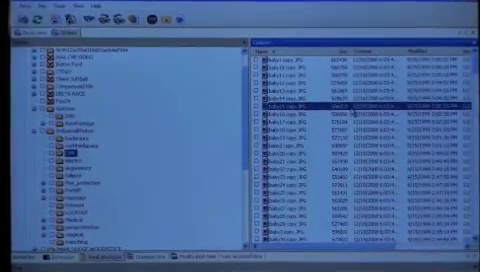
Step: Open a recovered image file from the list in the picture viewer
{"action": "double_click", "coordinate": [300, 90]}
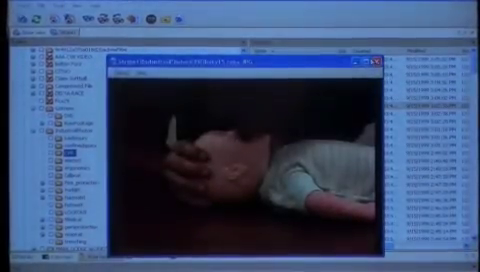